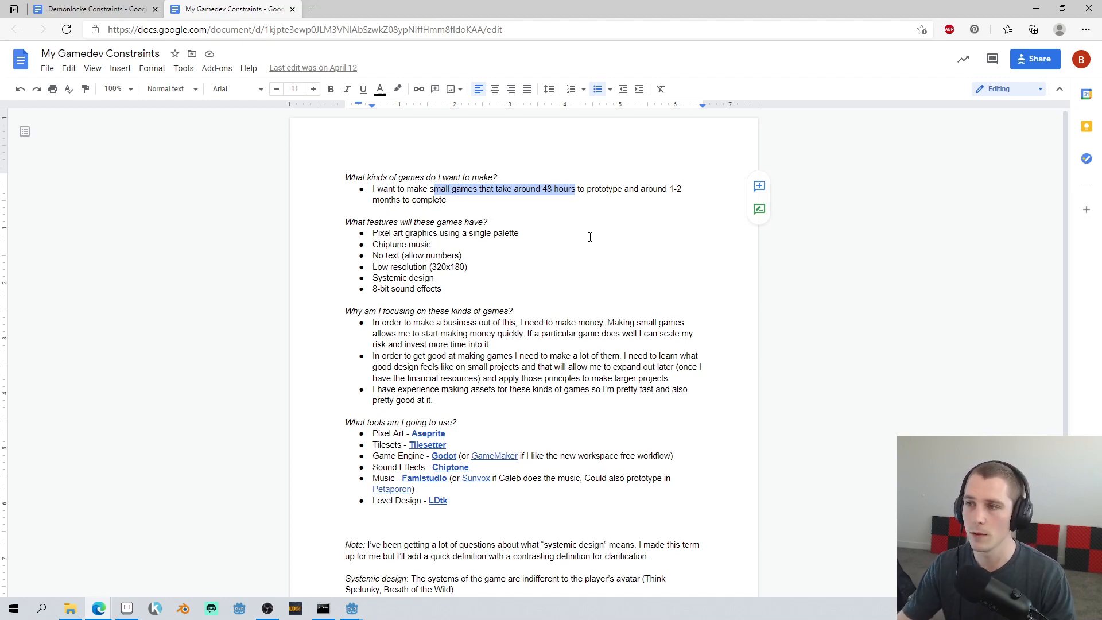
Step: Scroll the view over the overworld mockup's characters, trees, ruins and chapel tiles
{"action": "scroll", "scroll_direction": "down", "scroll_amount": 3}
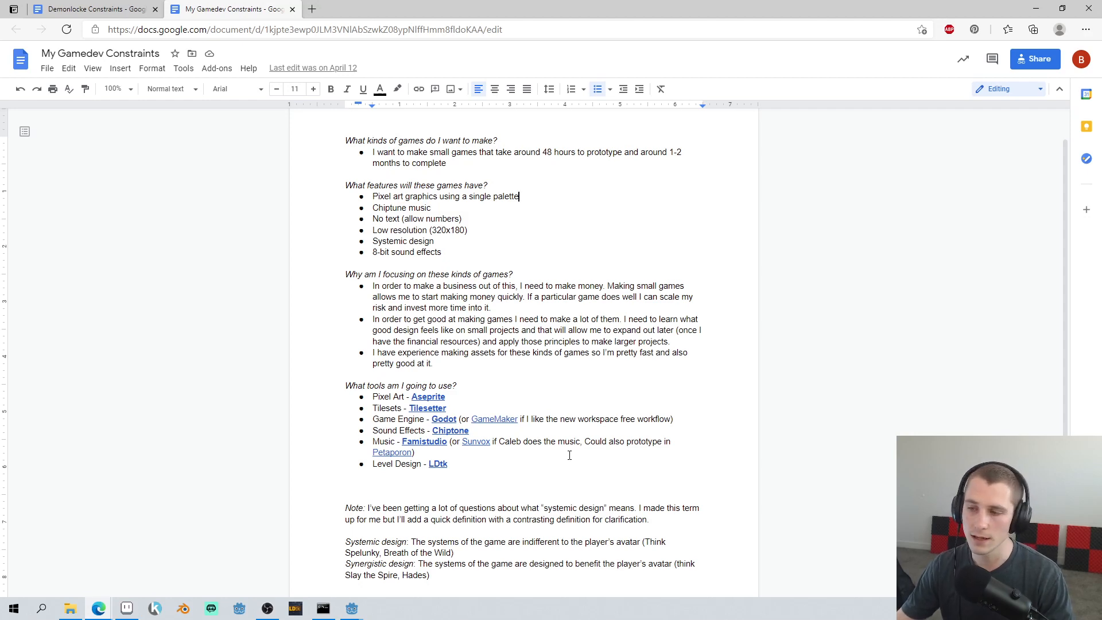
{"action": "mouse_move", "coordinate": [622, 427]}
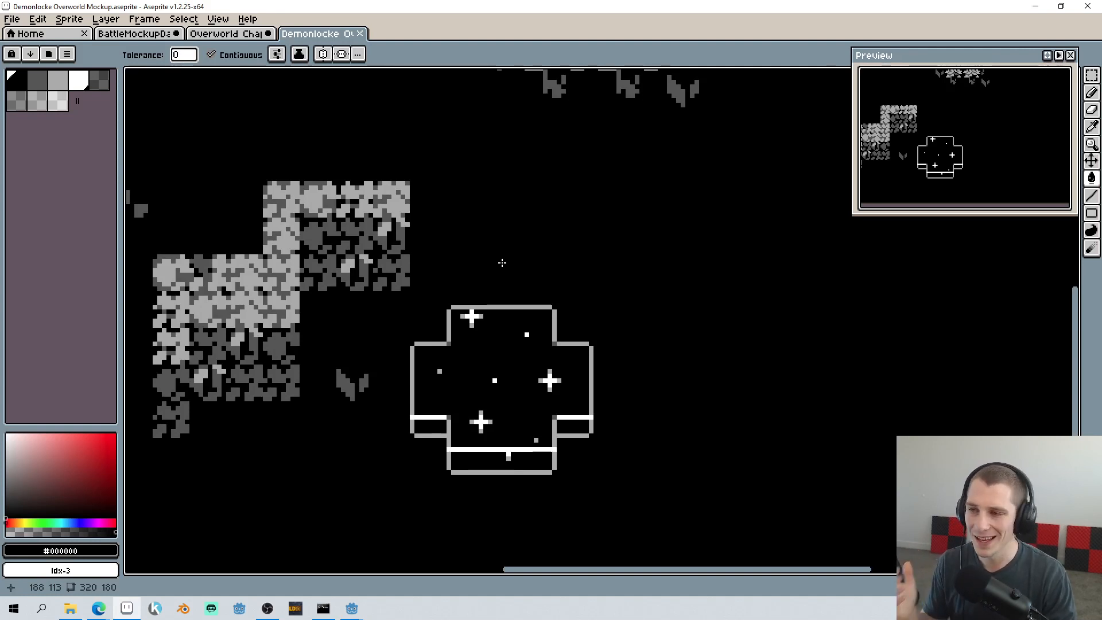
{"action": "mouse_move", "coordinate": [487, 273]}
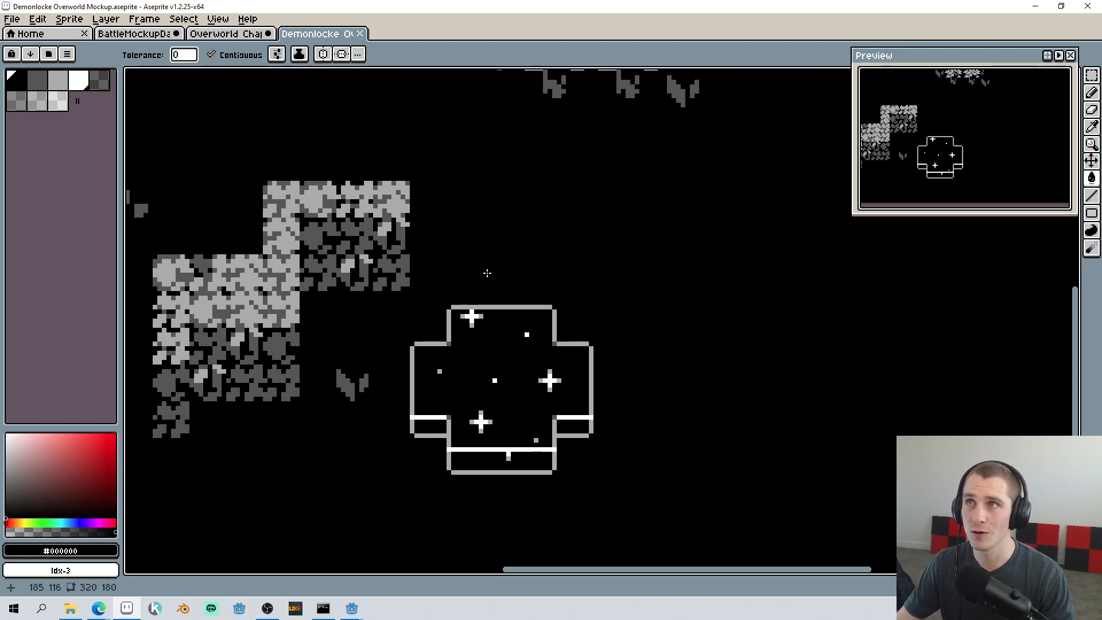
{"action": "mouse_move", "coordinate": [470, 276]}
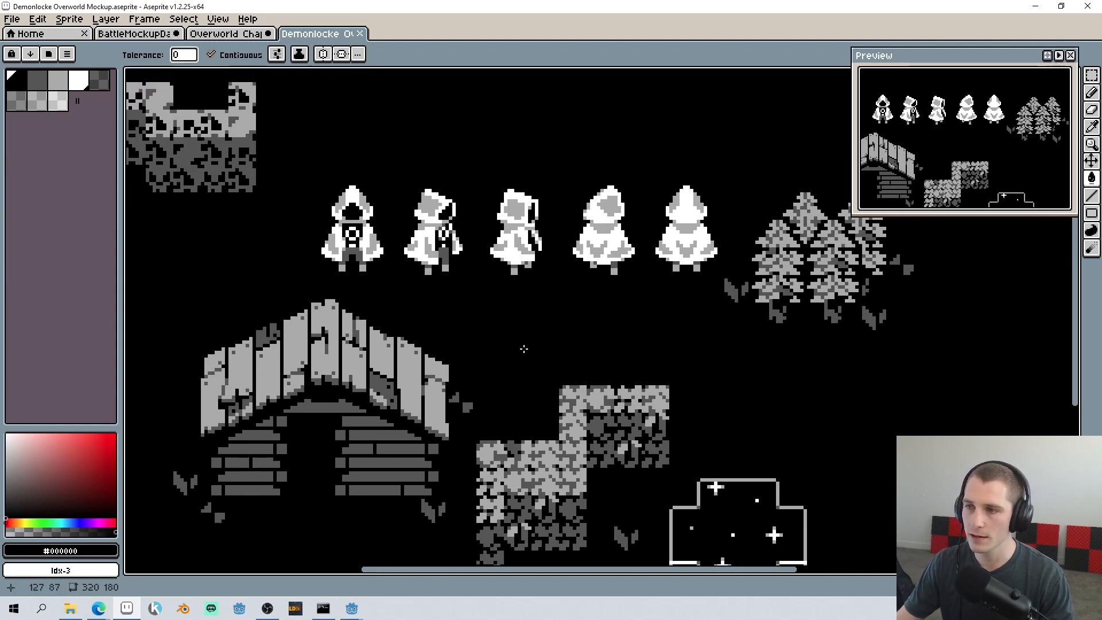
{"action": "mouse_move", "coordinate": [489, 242]}
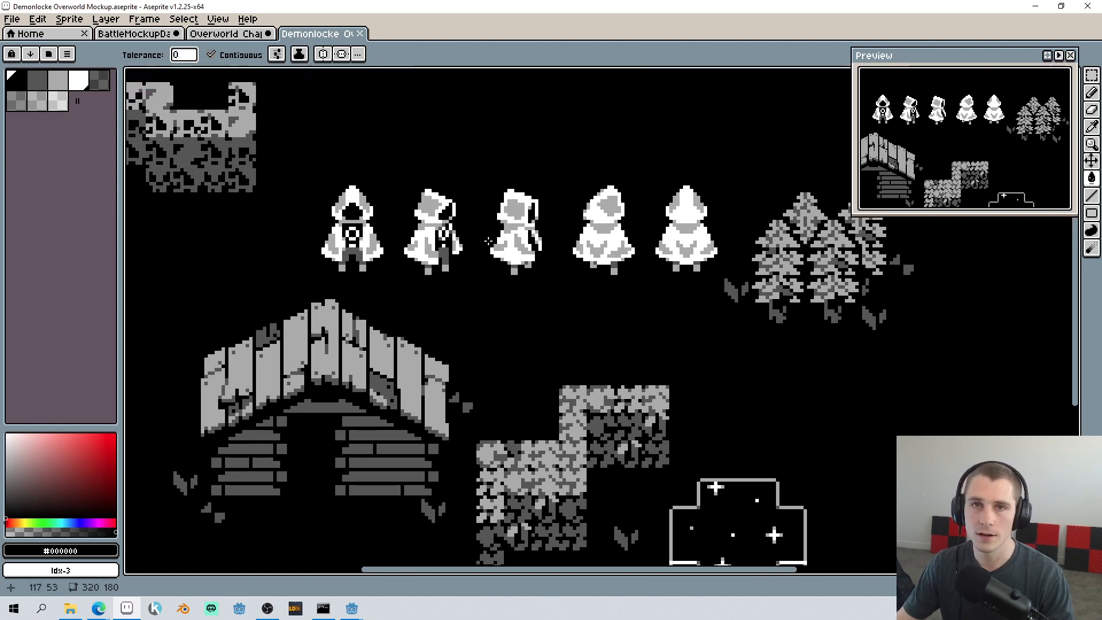
{"action": "mouse_move", "coordinate": [656, 269]}
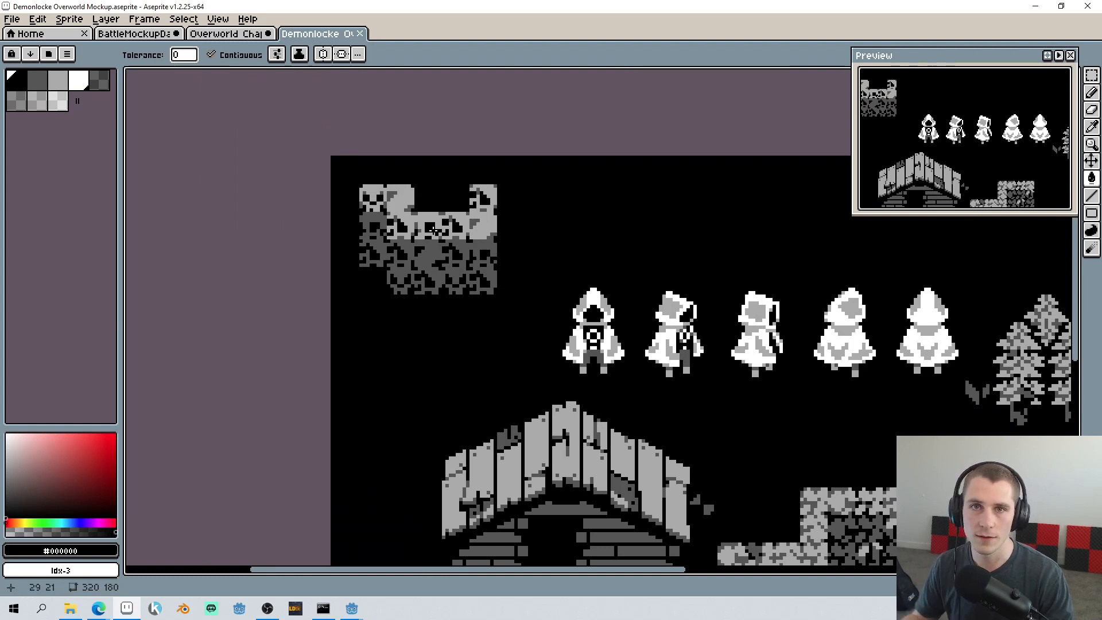
{"action": "mouse_move", "coordinate": [463, 274]}
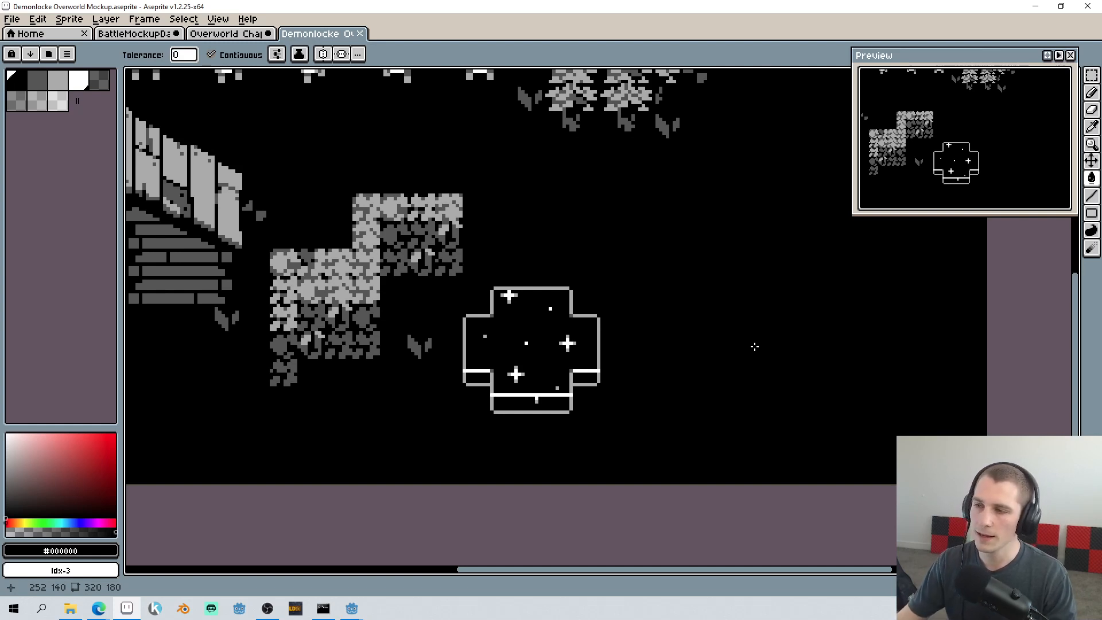
{"action": "mouse_move", "coordinate": [570, 275]}
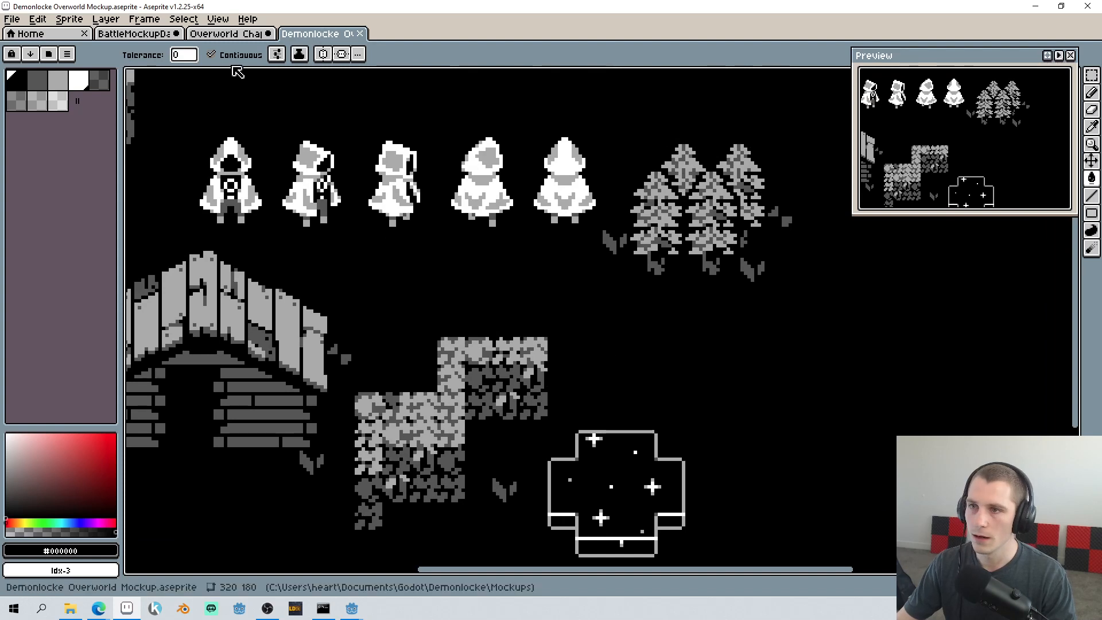
Step: Show the Overworld Chapel sprite with its brick walls, cross and arched doorway
{"action": "left_click", "coordinate": [225, 33]}
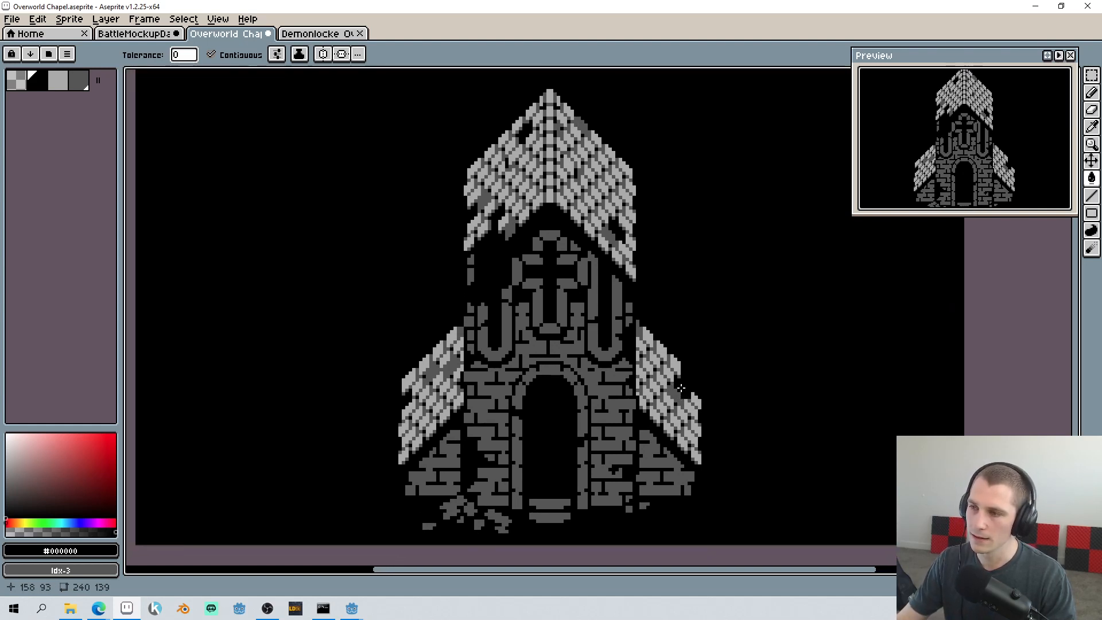
{"action": "mouse_move", "coordinate": [640, 383]}
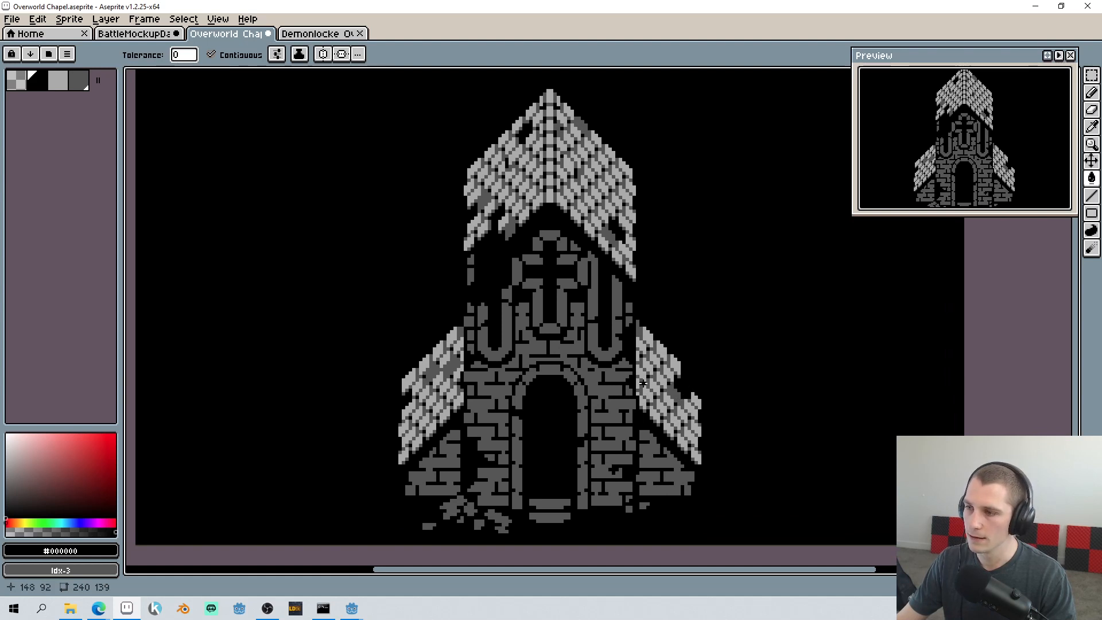
{"action": "mouse_move", "coordinate": [597, 377]}
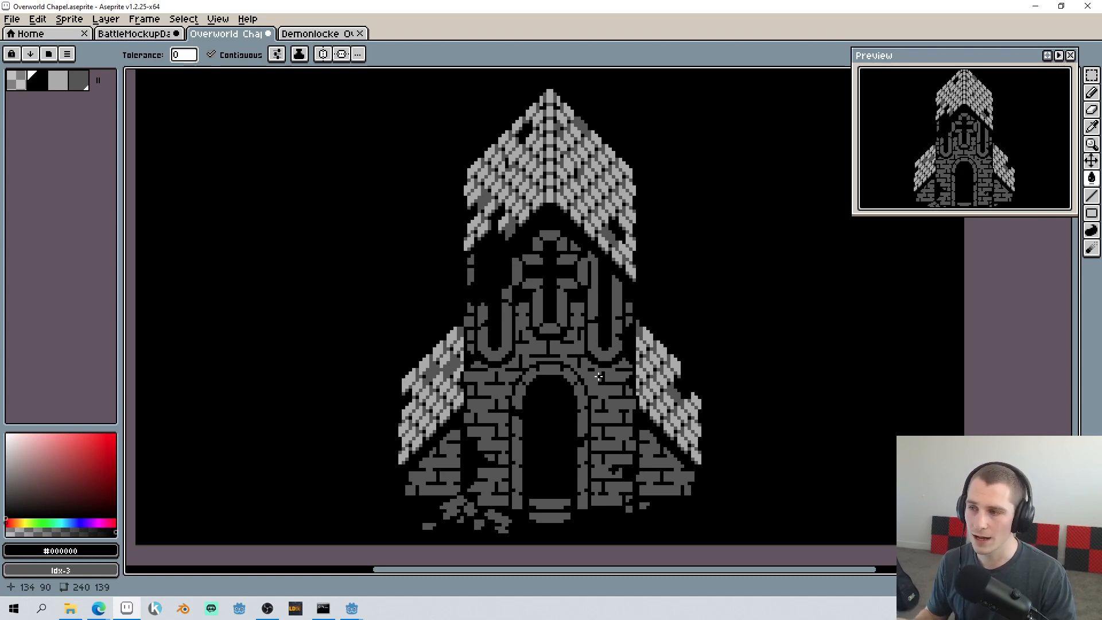
{"action": "mouse_move", "coordinate": [577, 214]}
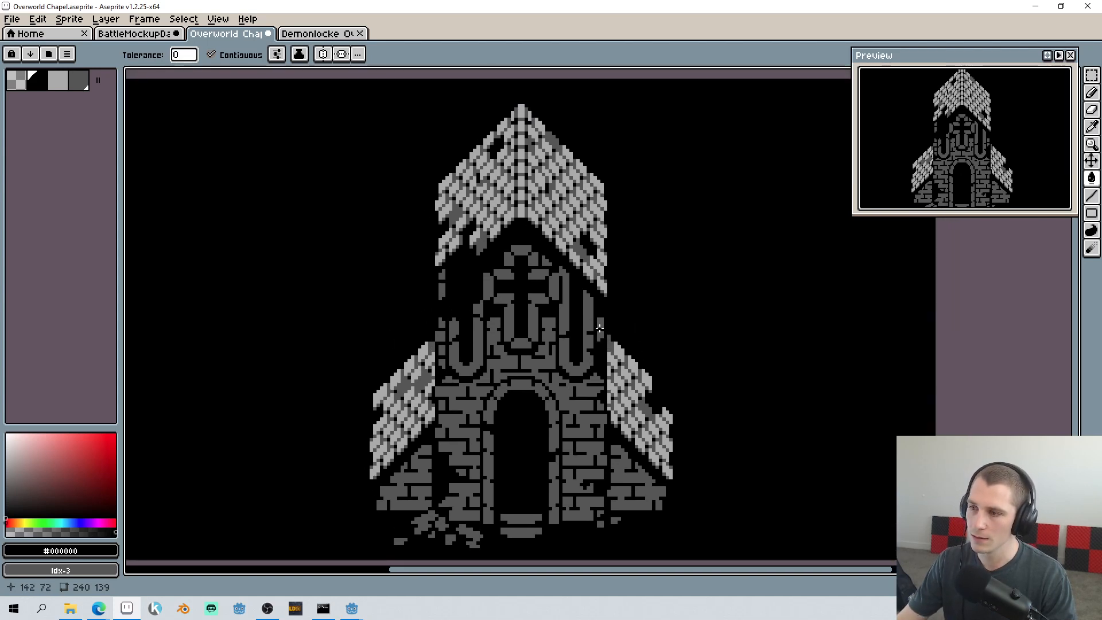
{"action": "mouse_move", "coordinate": [602, 321]}
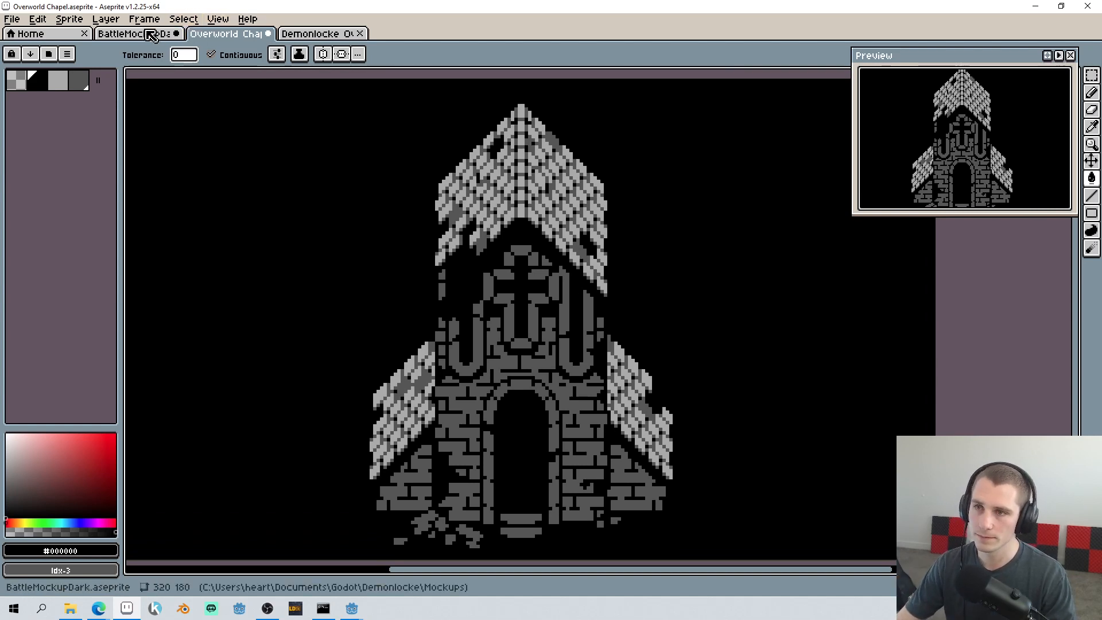
Step: Show the BattleMockupDark sprite with hooded player, cat companion and horned beast
{"action": "left_click", "coordinate": [127, 33]}
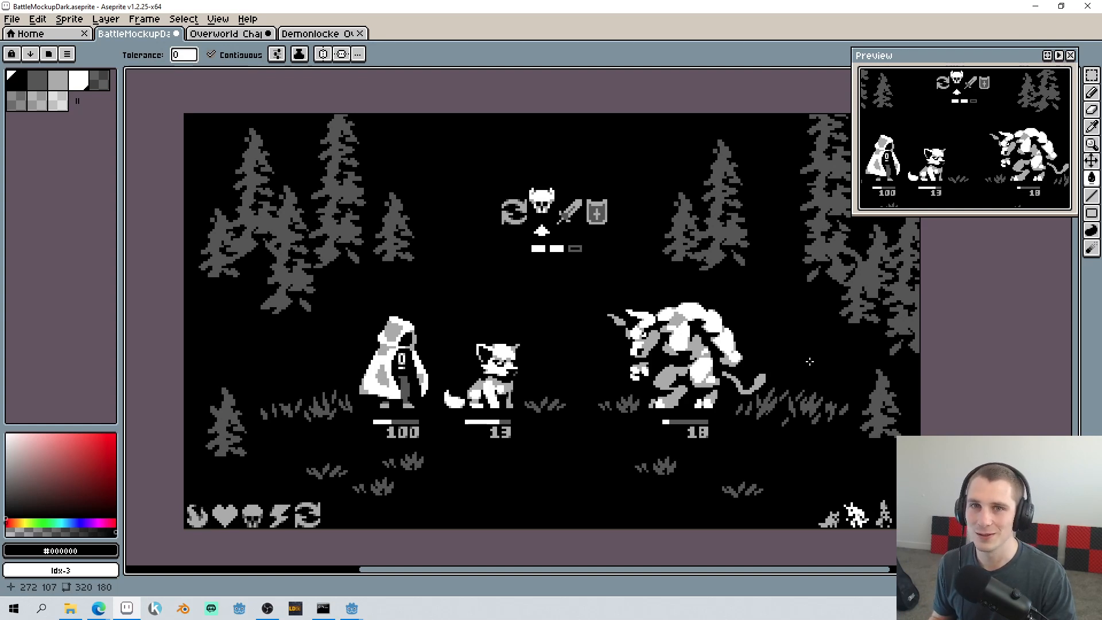
{"action": "mouse_move", "coordinate": [750, 398]}
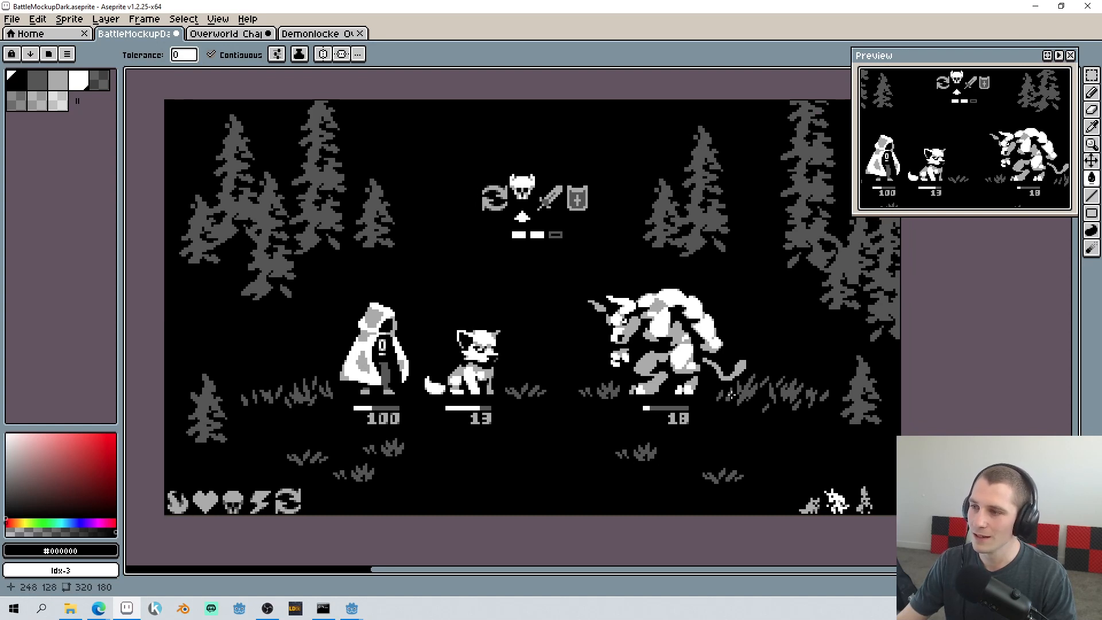
{"action": "mouse_move", "coordinate": [694, 394]}
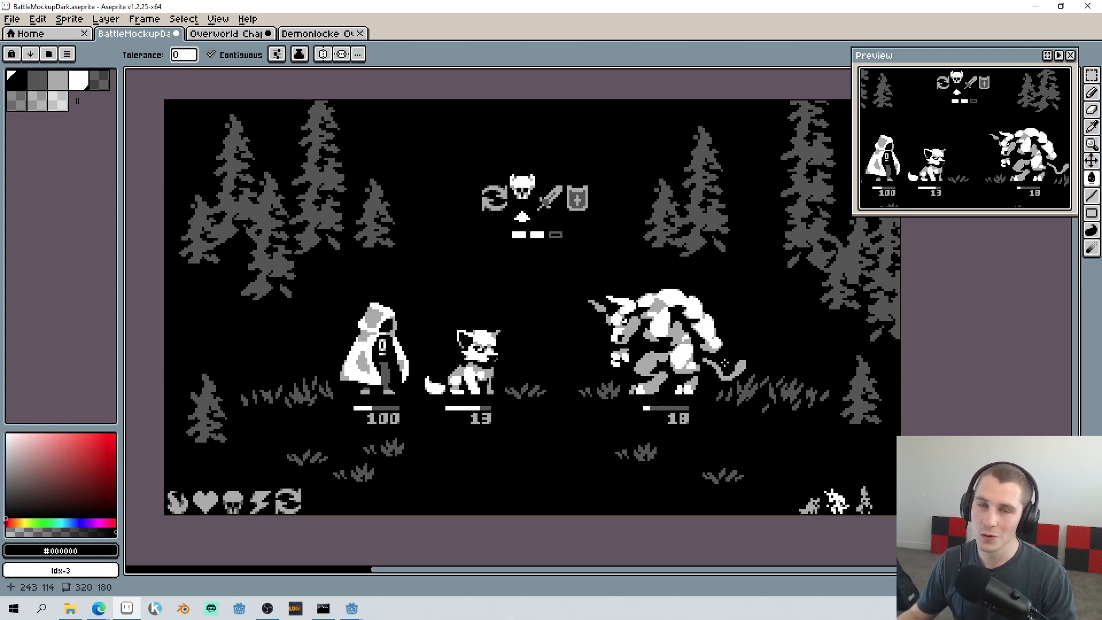
{"action": "mouse_move", "coordinate": [520, 166]}
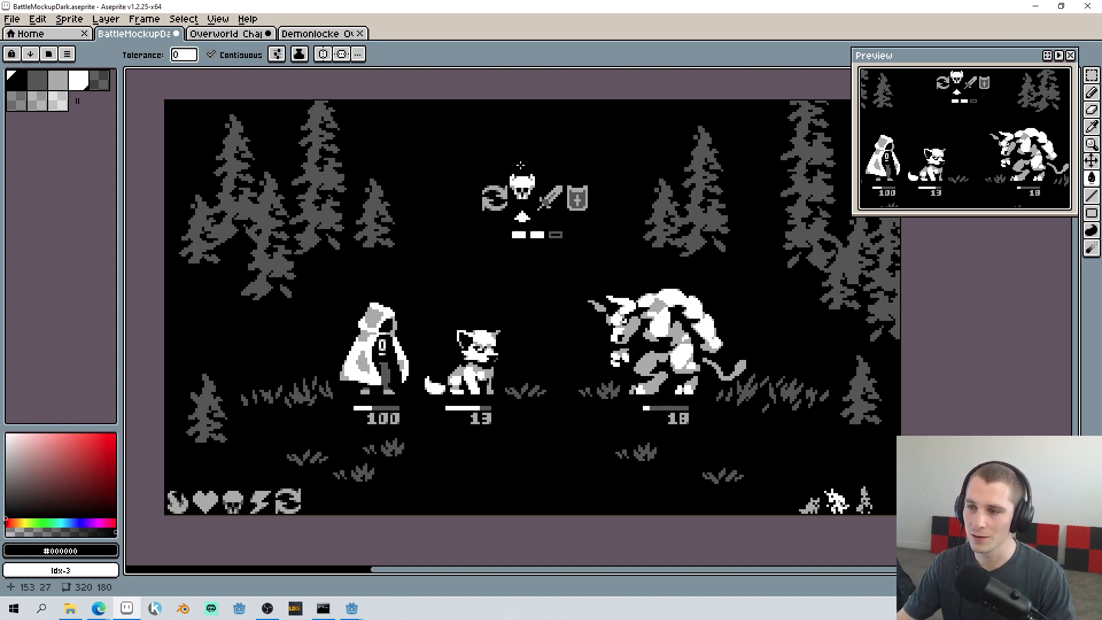
{"action": "left_click", "coordinate": [351, 609]}
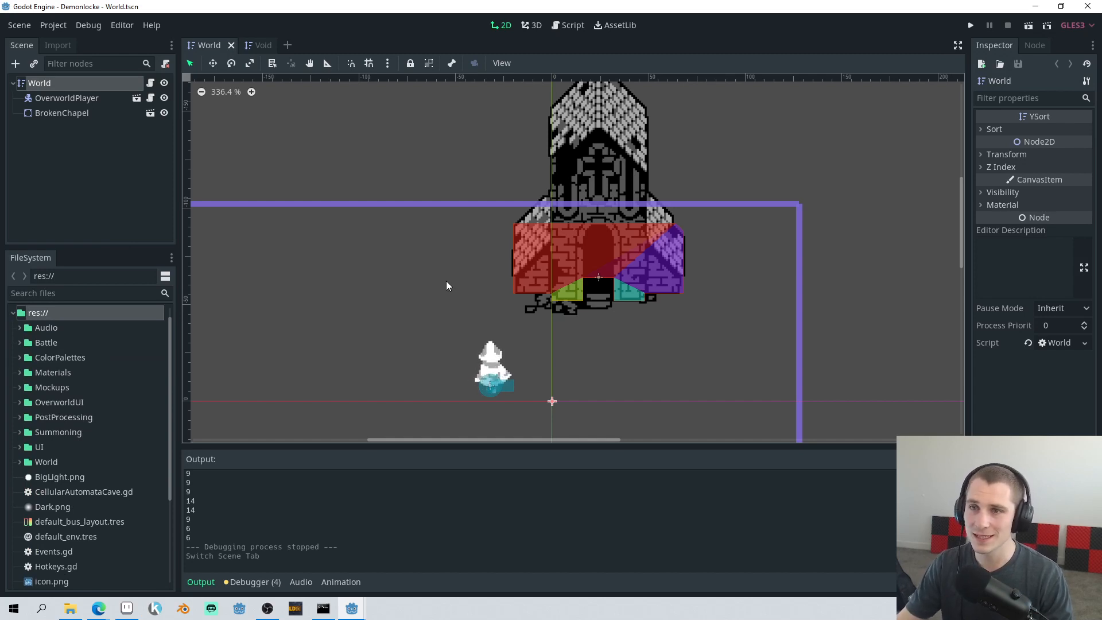
{"action": "mouse_move", "coordinate": [416, 269]}
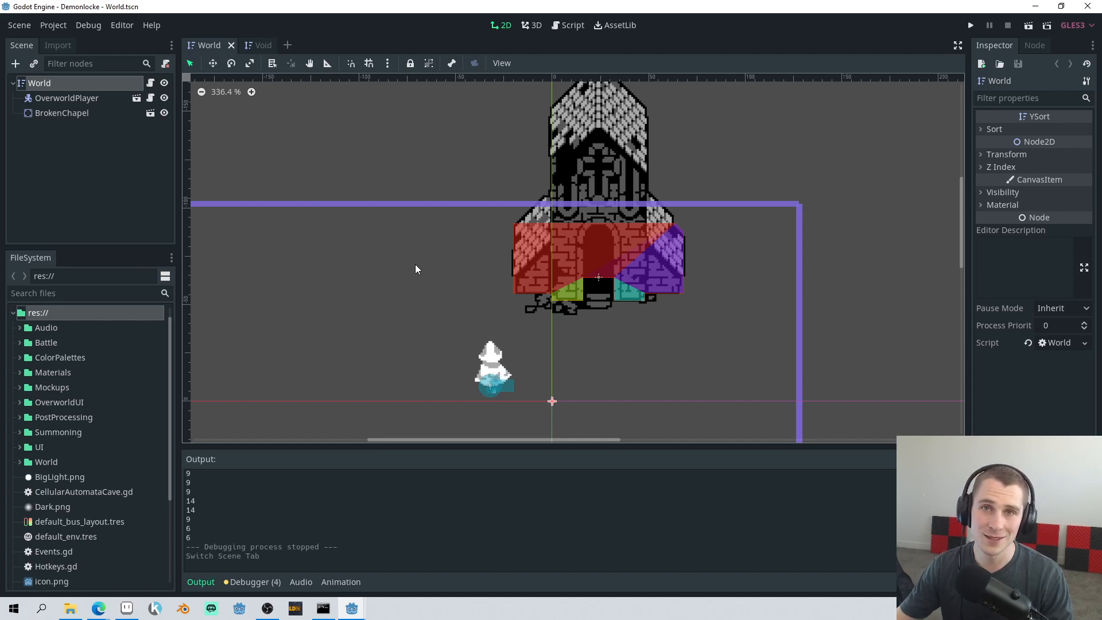
{"action": "mouse_move", "coordinate": [922, 96]}
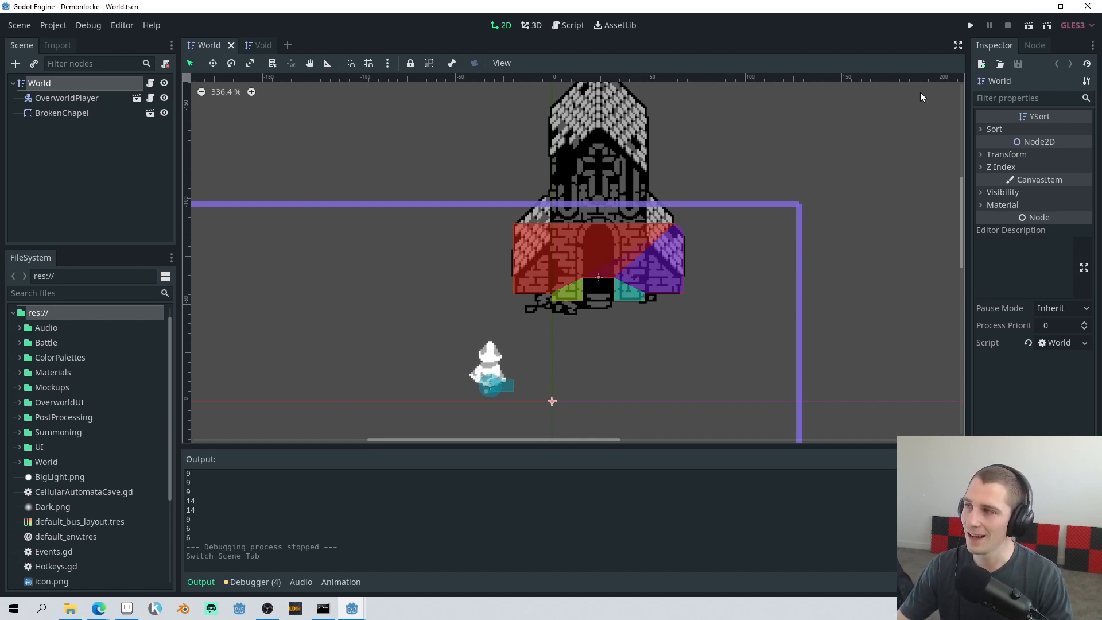
Step: Run the Demonlocke project from the Void scene, launching to the engine splash screen
{"action": "left_click", "coordinate": [971, 24]}
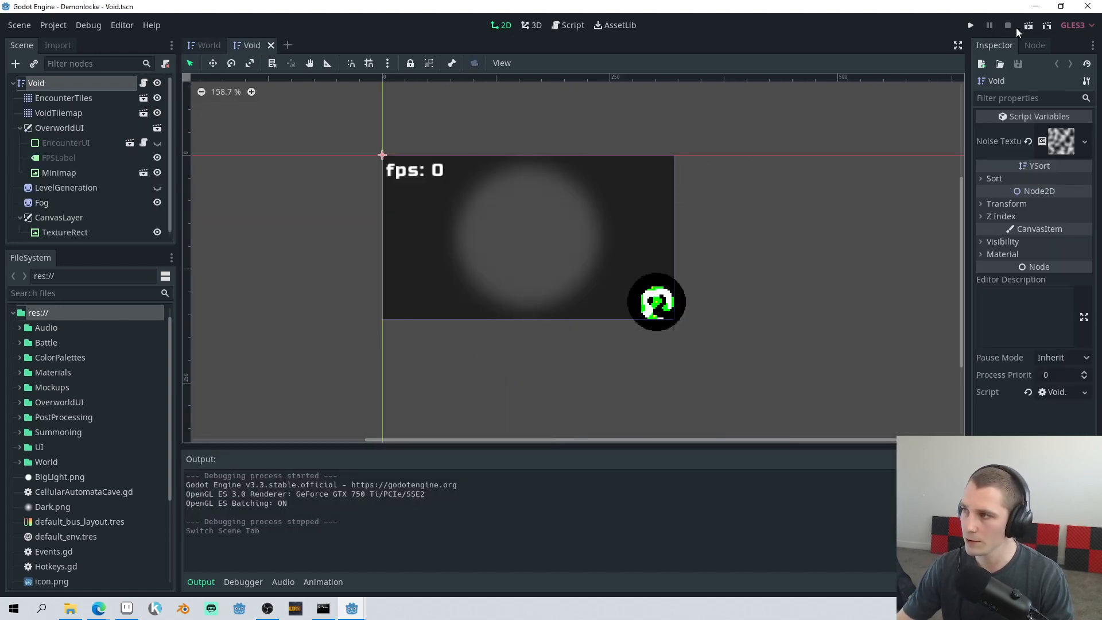
{"action": "left_click", "coordinate": [970, 25]}
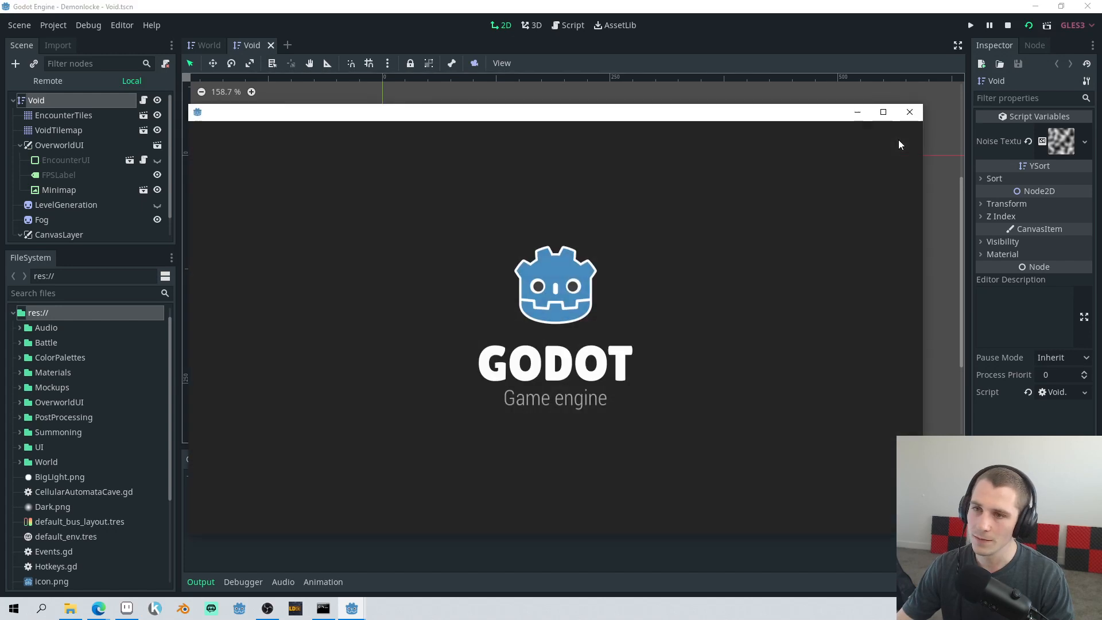